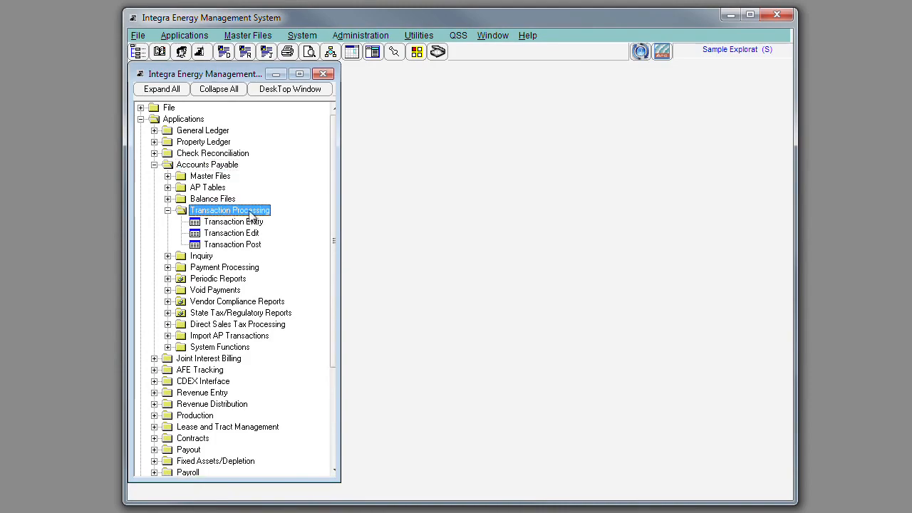
pyautogui.moveTo(274, 235)
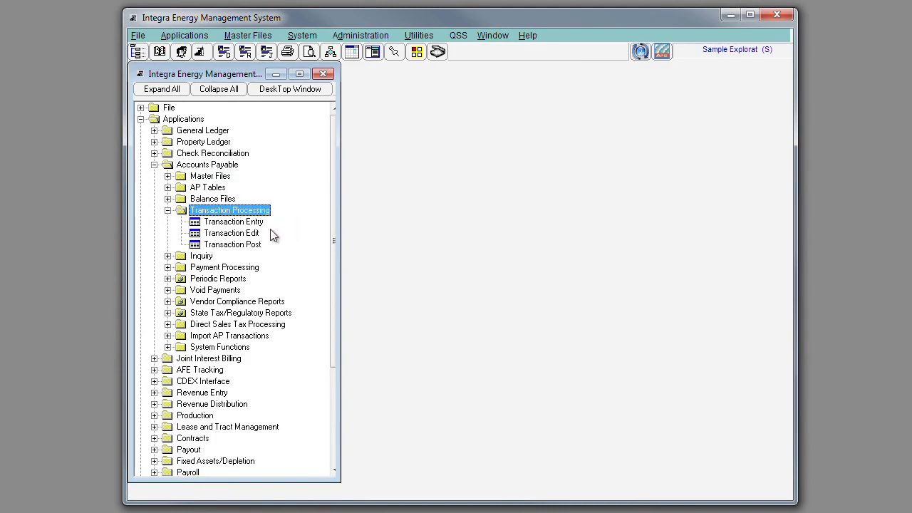
# - Open Accounts Payable Transaction Entry to list the one postable batch
pyautogui.click(234, 221)
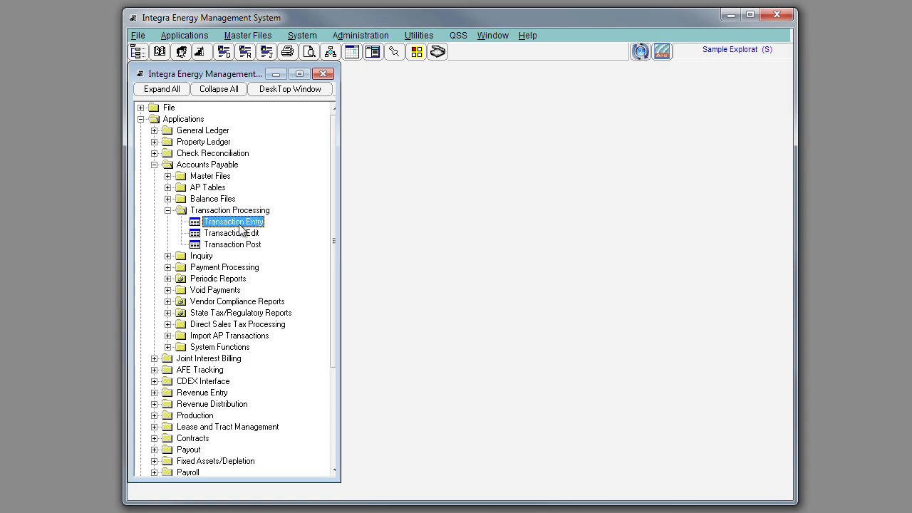
pyautogui.doubleClick(233, 221)
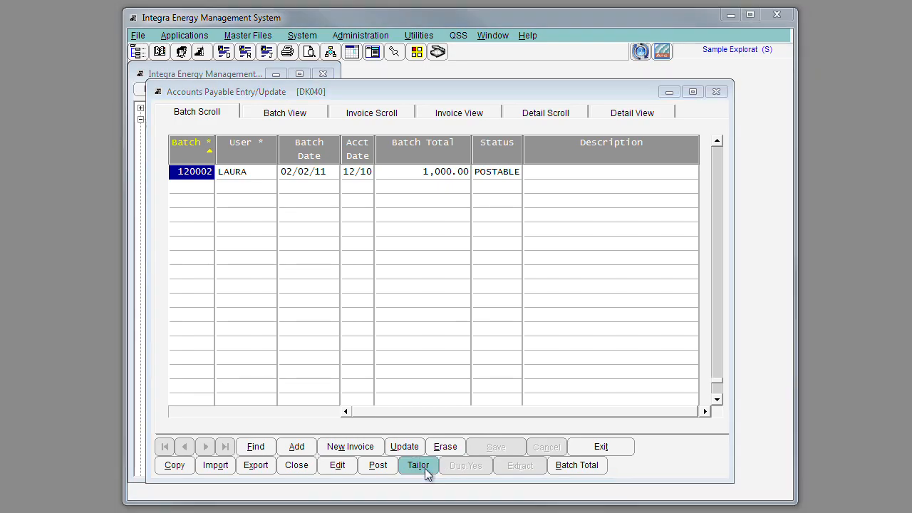
pyautogui.click(418, 464)
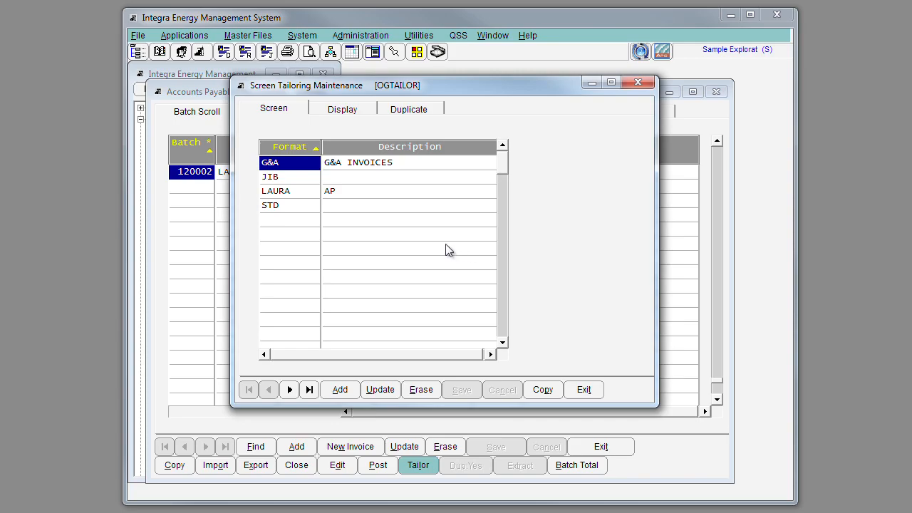
pyautogui.moveTo(297, 187)
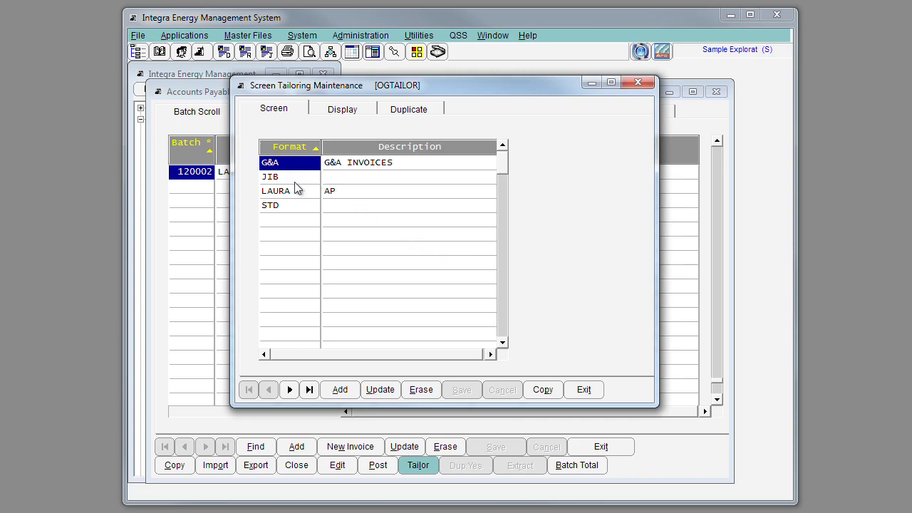
pyautogui.click(276, 190)
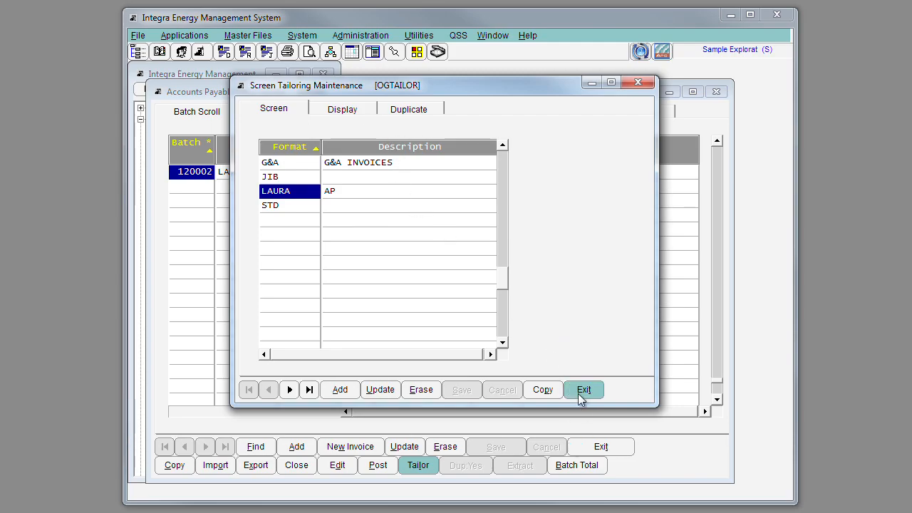
pyautogui.click(583, 389)
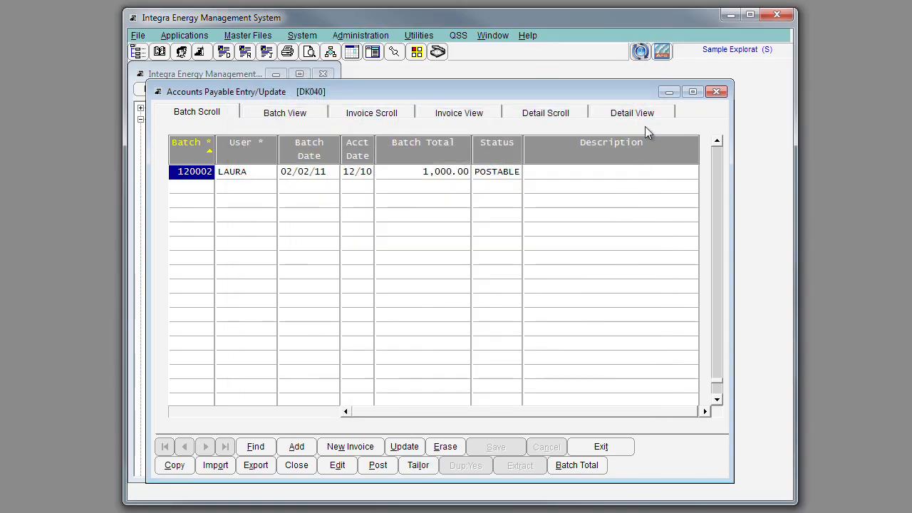
# - Show the Detail View of 3D Services invoice 113485, totaling 1000.00
pyautogui.click(631, 112)
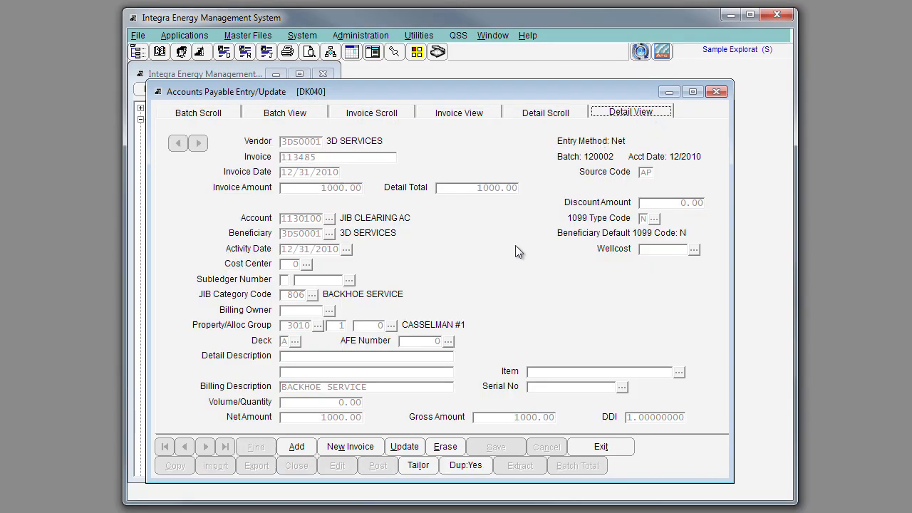
pyautogui.moveTo(516, 253)
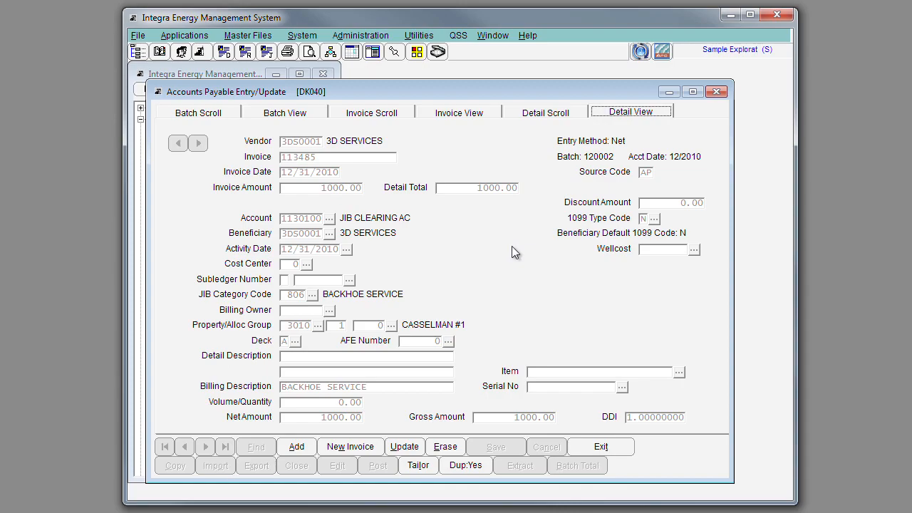
pyautogui.moveTo(240, 150)
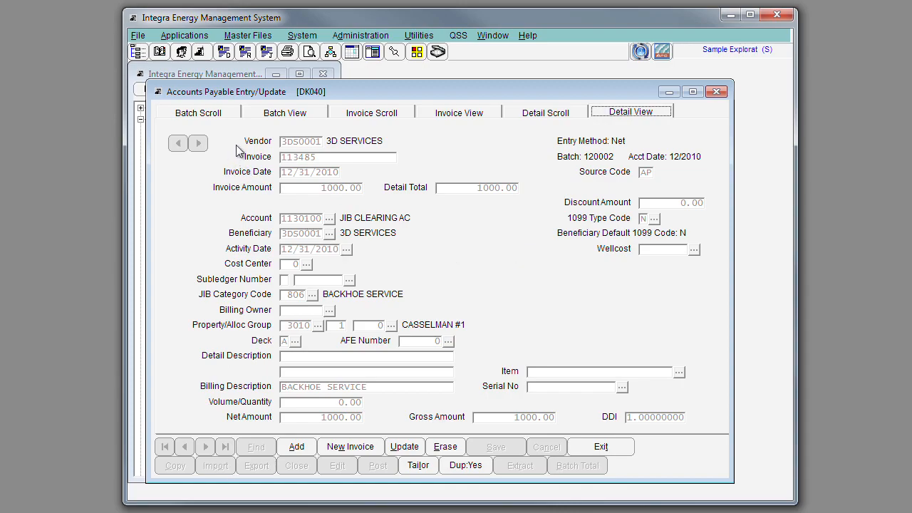
pyautogui.moveTo(217, 186)
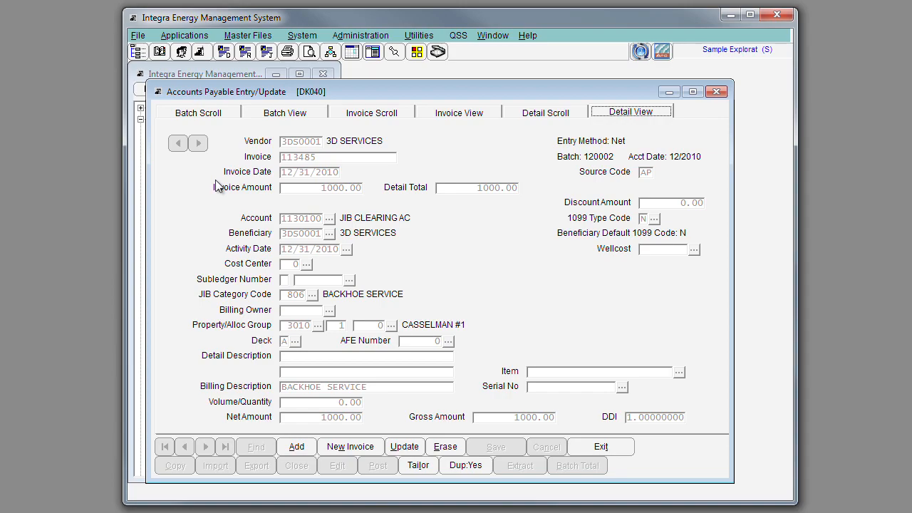
# - Return to Batch Scroll and bring up the Import Spreadsheet dialog
pyautogui.click(198, 112)
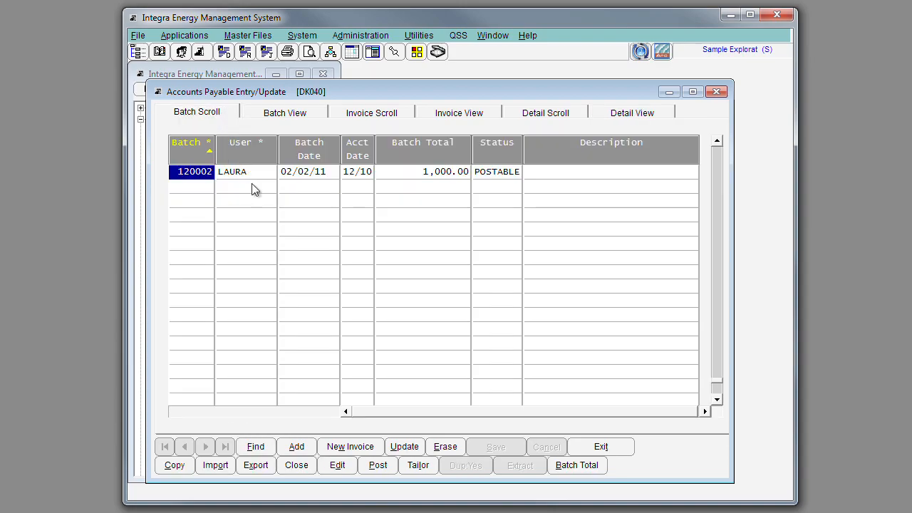
pyautogui.moveTo(325, 268)
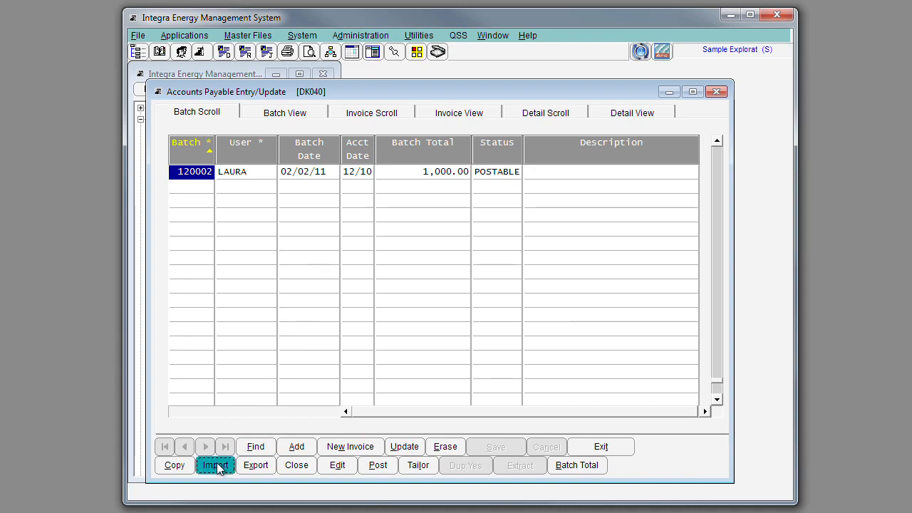
pyautogui.click(215, 465)
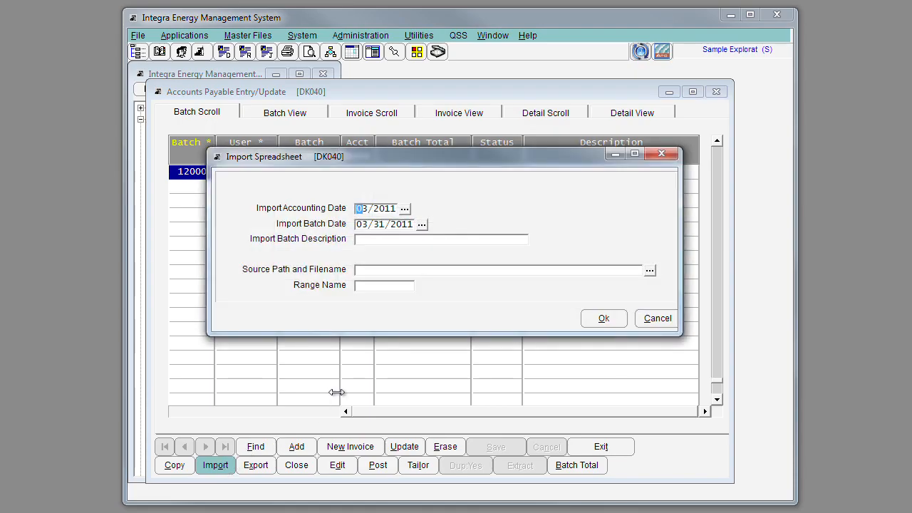
pyautogui.moveTo(474, 399)
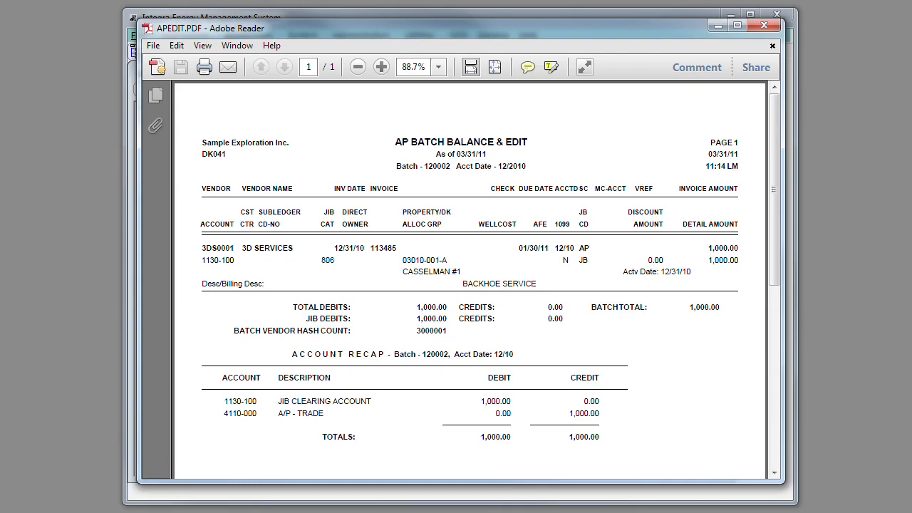
pyautogui.moveTo(404, 479)
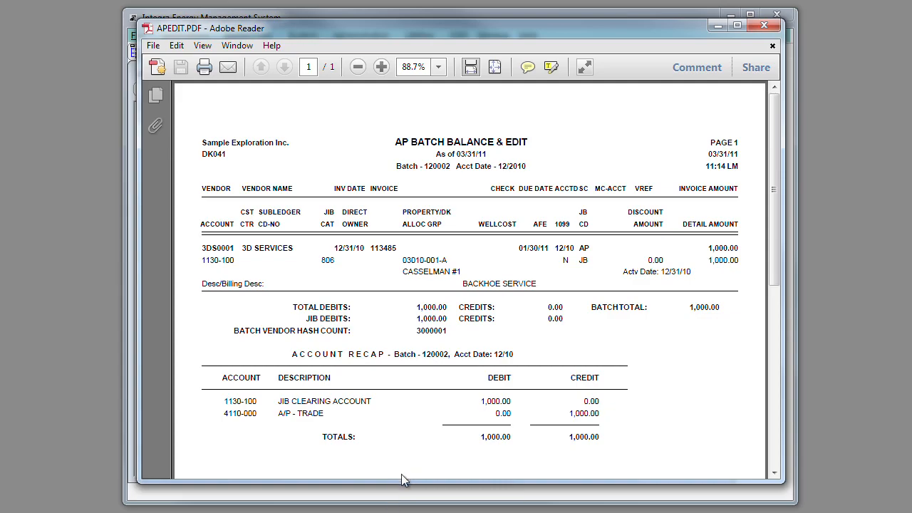
pyautogui.moveTo(722, 40)
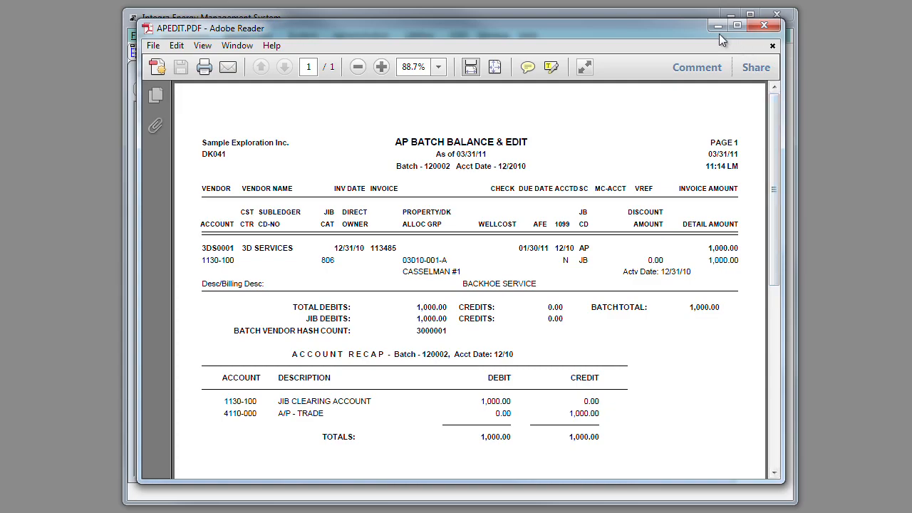
# - Close Adobe Reader showing APEDIT.PDF, the batch 120002 balance and edit report
pyautogui.click(764, 26)
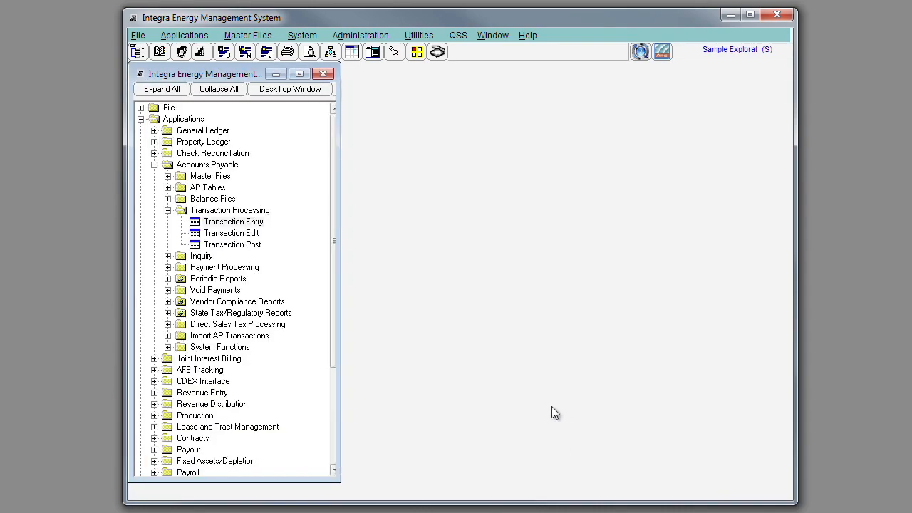
# - Open Select Items for Payment under Payment Processing and restart the payment cycle
pyautogui.click(233, 222)
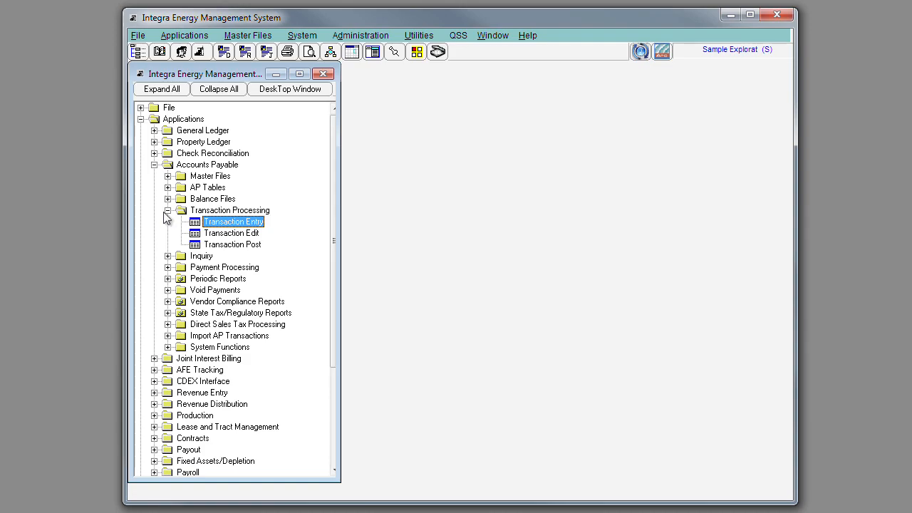
pyautogui.click(167, 211)
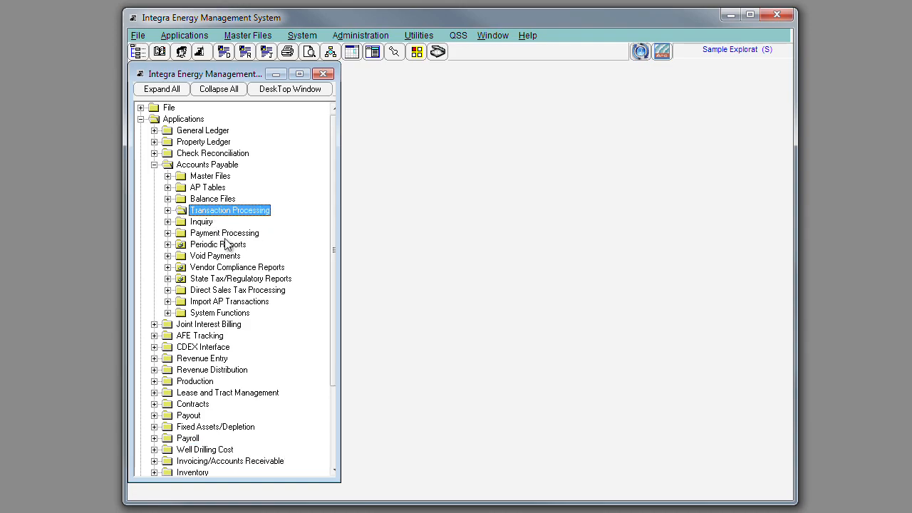
pyautogui.click(167, 233)
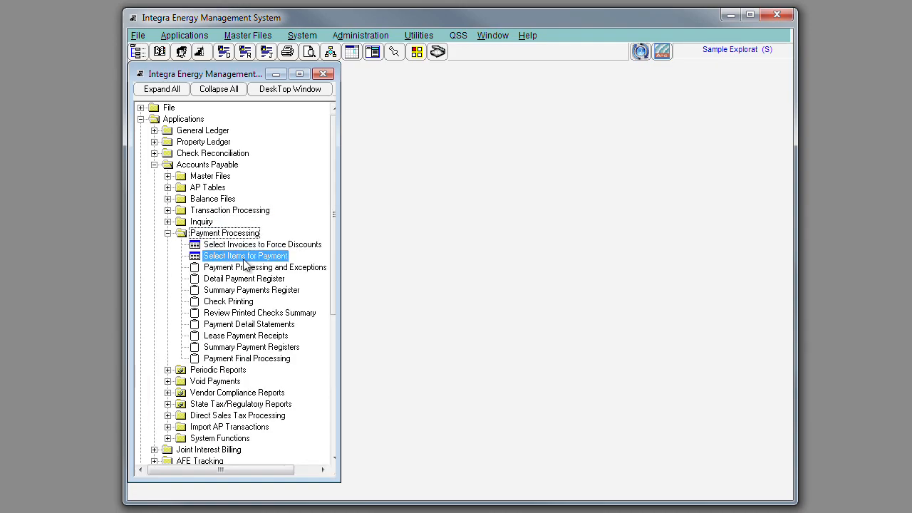
pyautogui.doubleClick(245, 255)
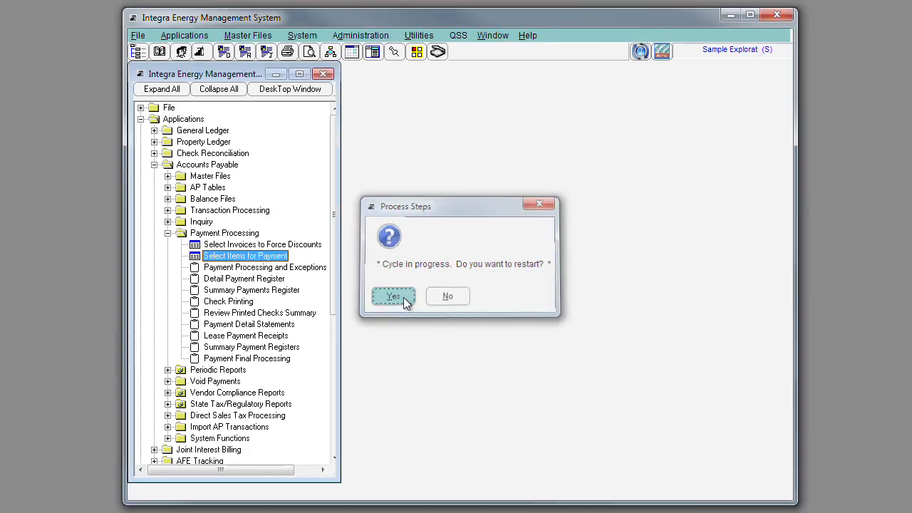
pyautogui.click(392, 296)
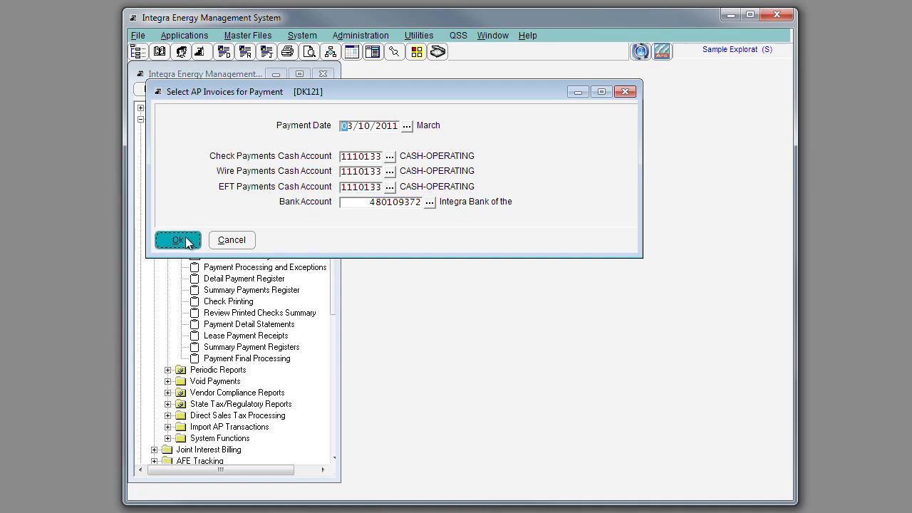
# - Accept the payment date and cash accounts, listing invoices totaling 478964.59, and show pick options
pyautogui.click(178, 240)
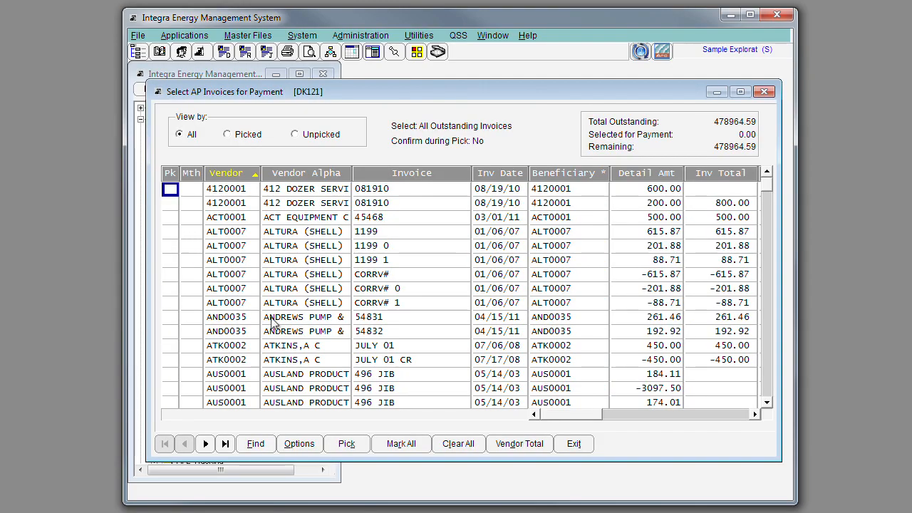
pyautogui.click(299, 443)
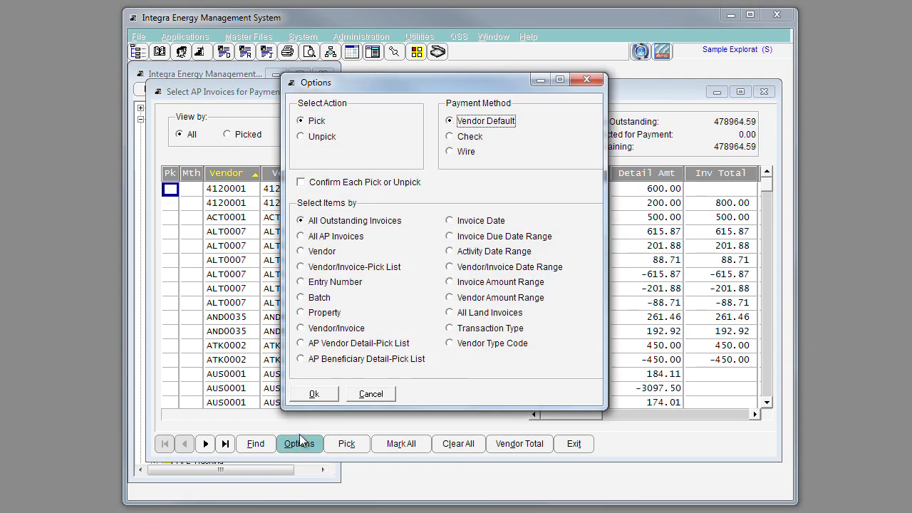
pyautogui.moveTo(487, 386)
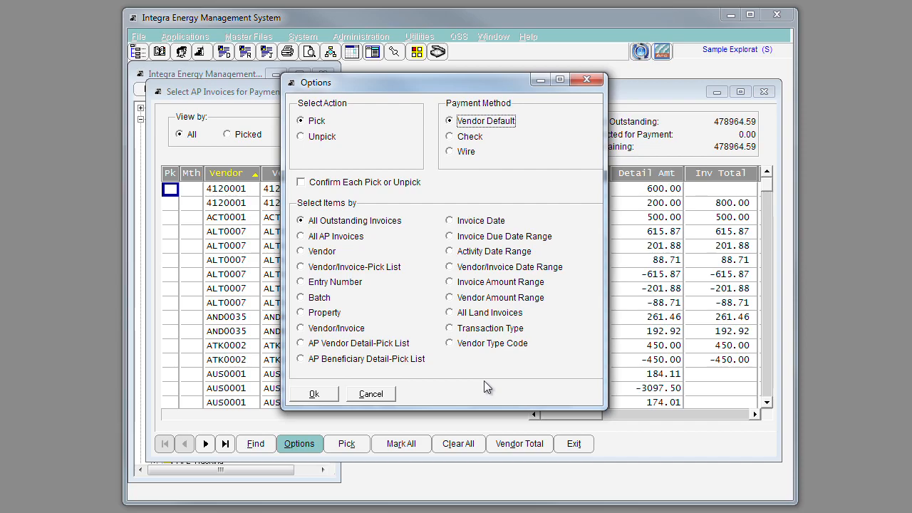
pyautogui.moveTo(388, 400)
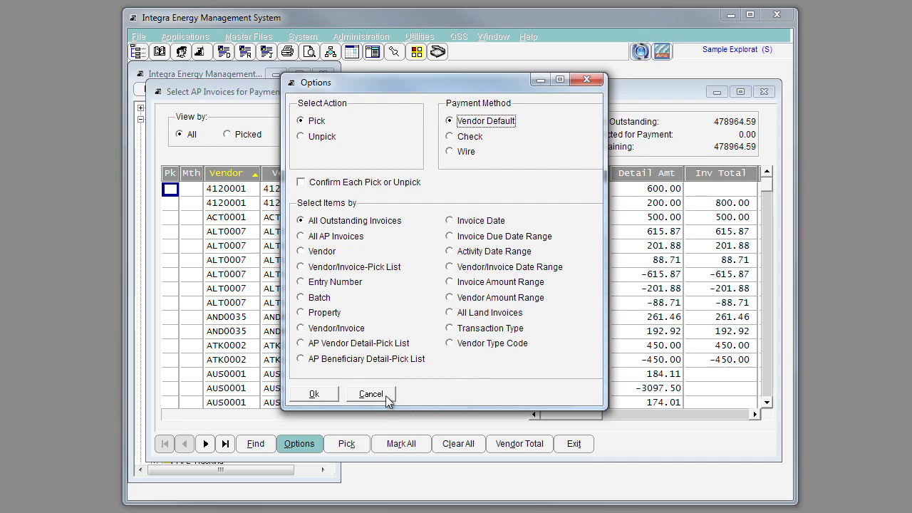
pyautogui.click(313, 393)
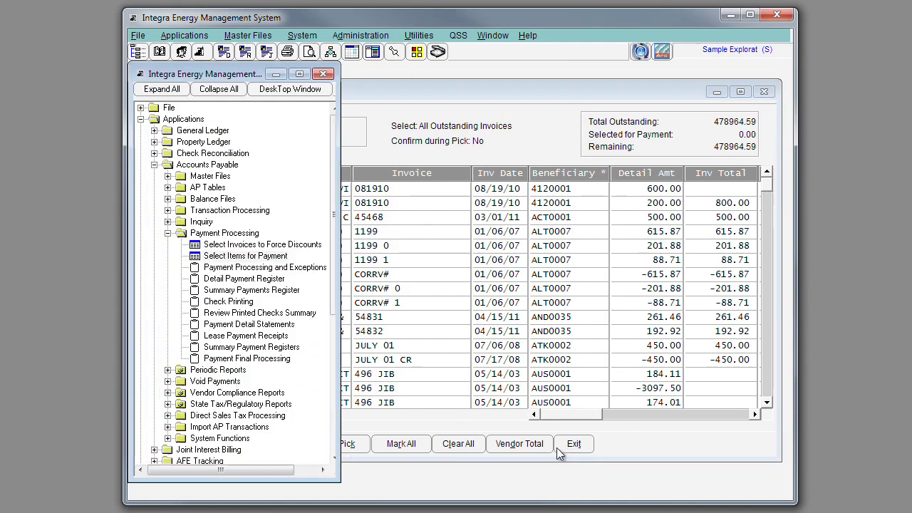
# - Exit Select Items for Payment and collapse the Payment Processing folder
pyautogui.click(573, 443)
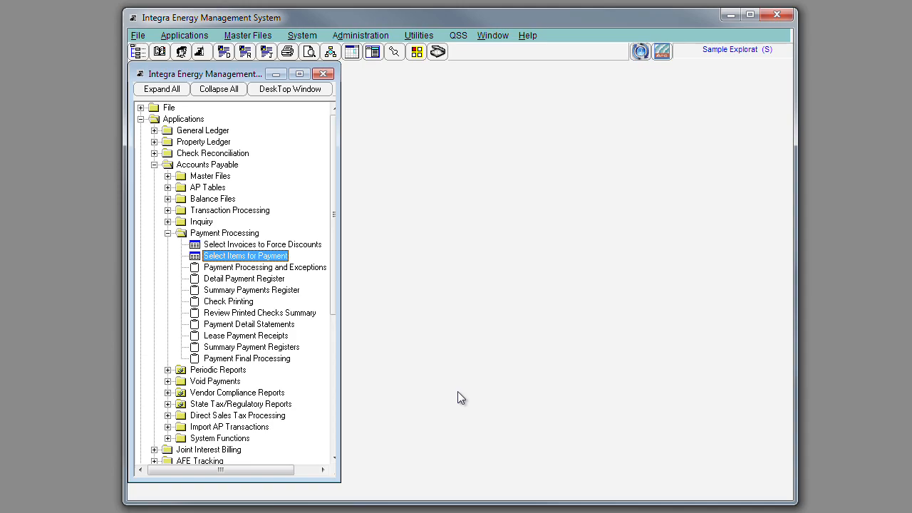
pyautogui.moveTo(186, 247)
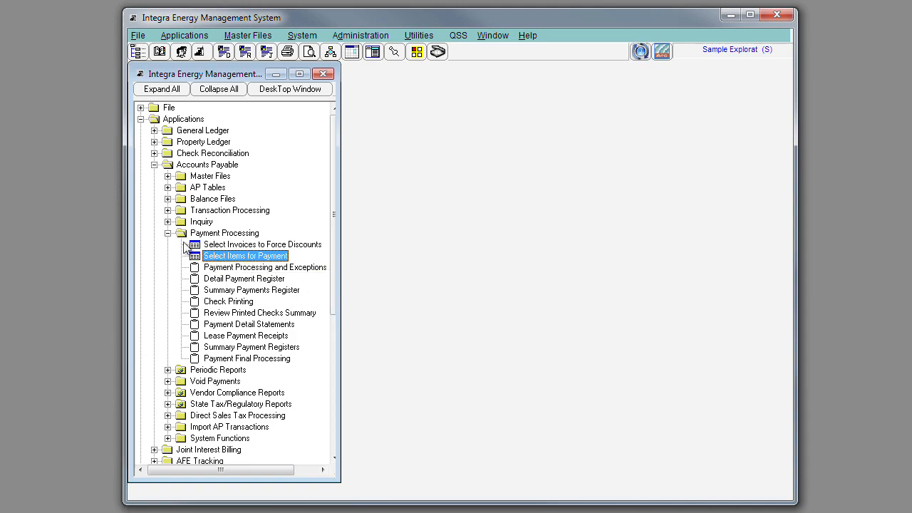
pyautogui.click(168, 233)
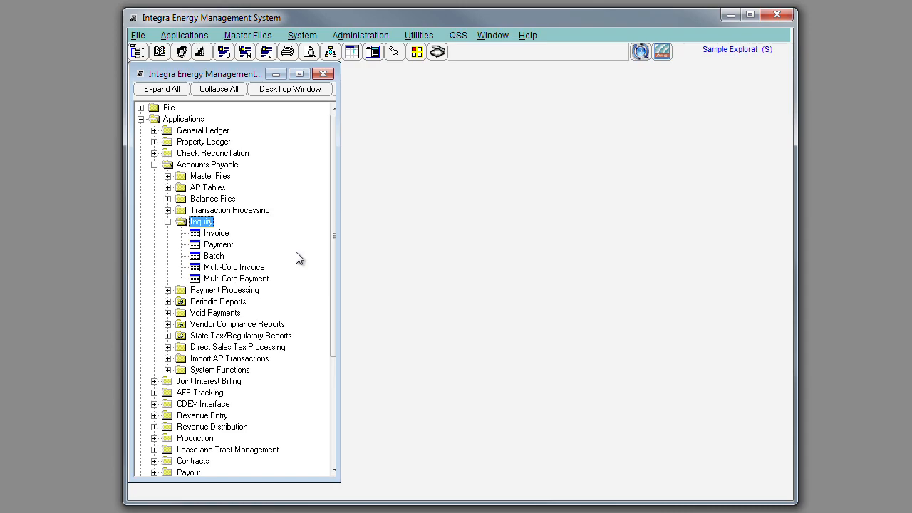
pyautogui.click(216, 233)
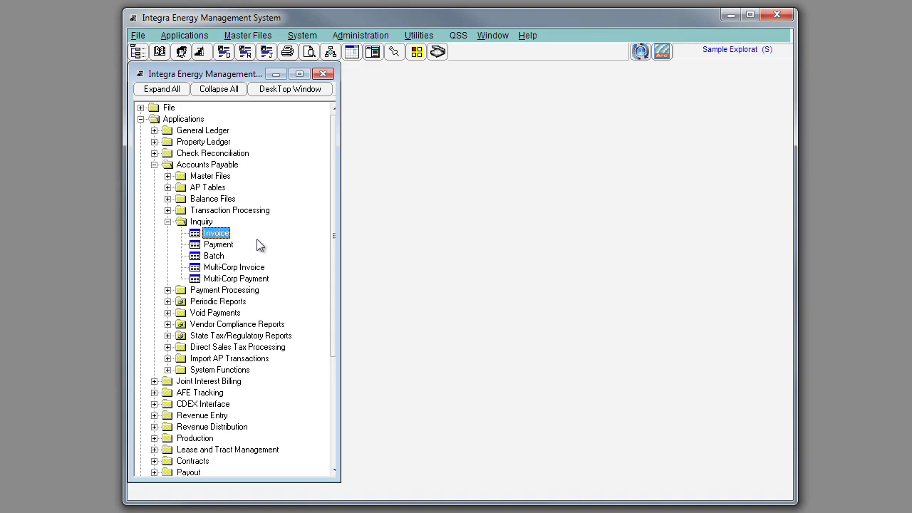
pyautogui.doubleClick(216, 233)
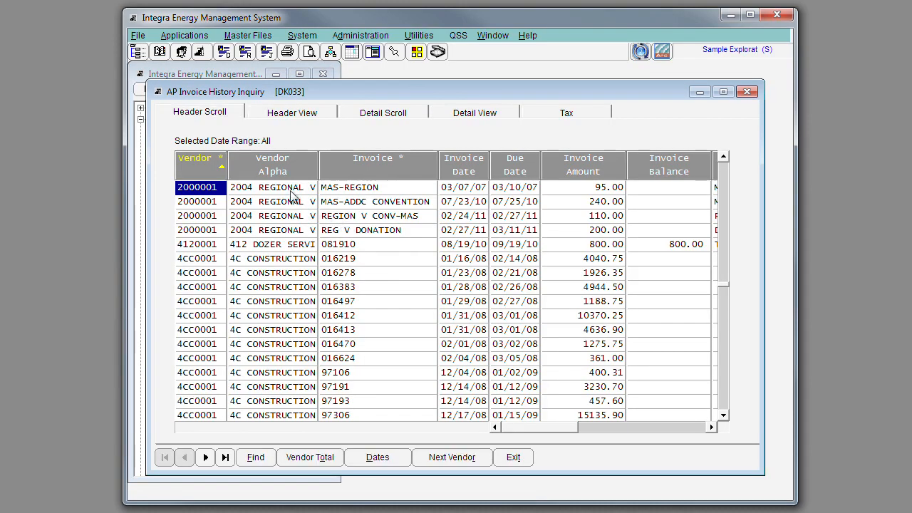
pyautogui.rightClick(273, 186)
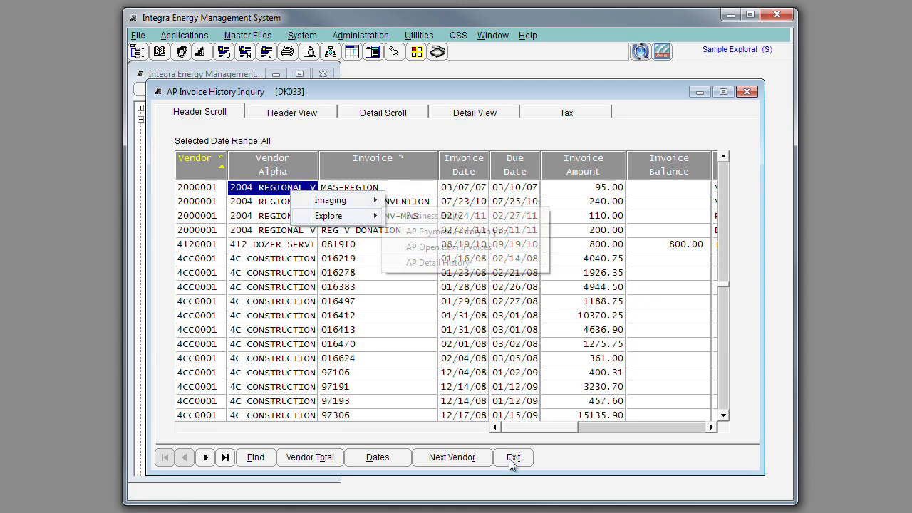
pyautogui.click(512, 456)
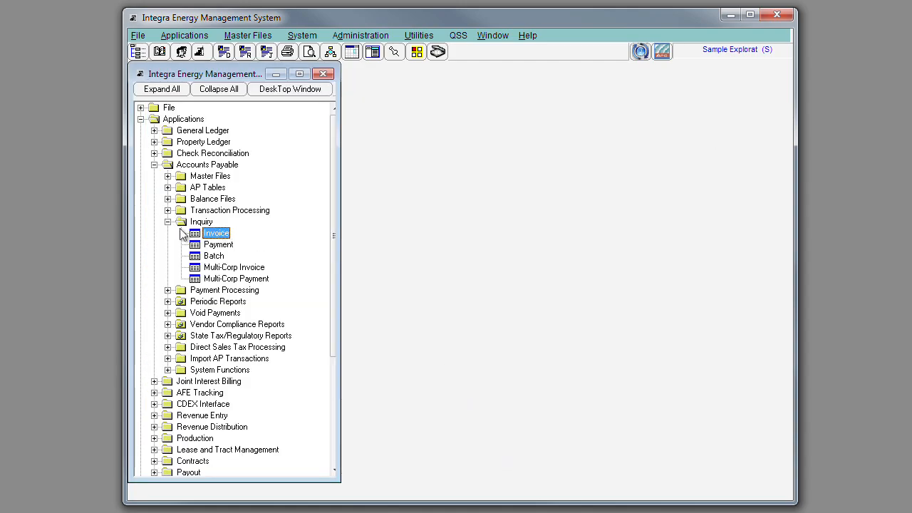
# - Collapse Inquiry and expand Periodic Reports to list aging, payment history and cash reports
pyautogui.click(168, 222)
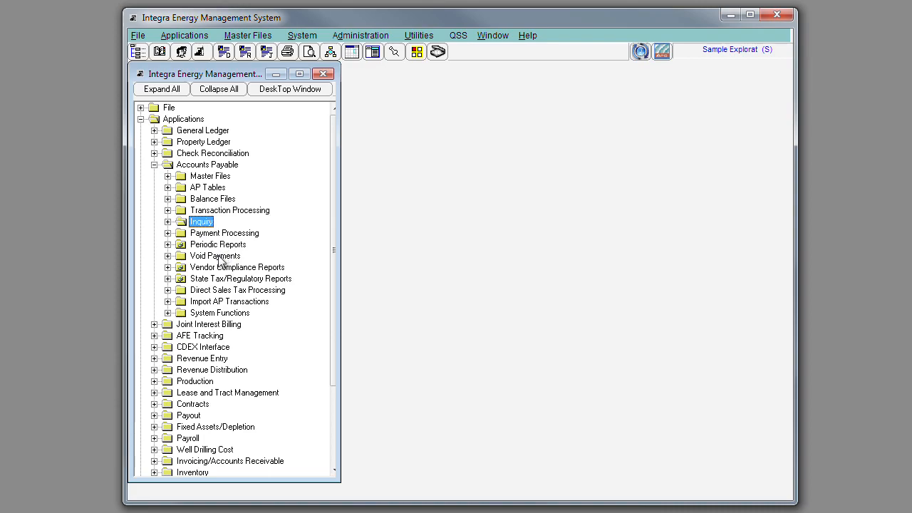
pyautogui.moveTo(223, 247)
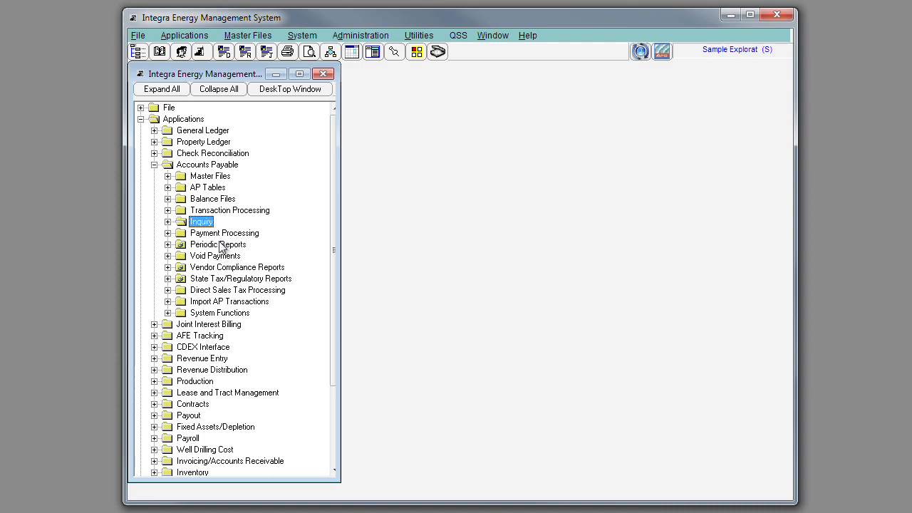
pyautogui.click(167, 244)
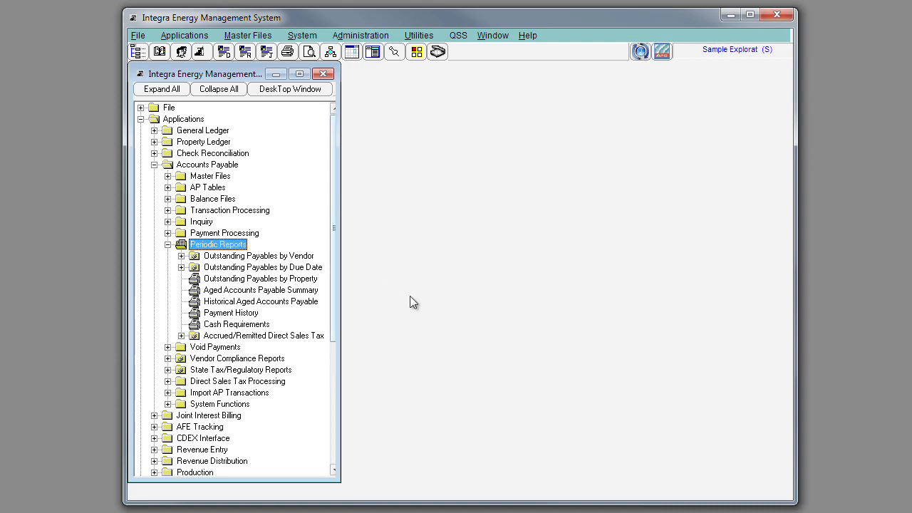
pyautogui.moveTo(463, 311)
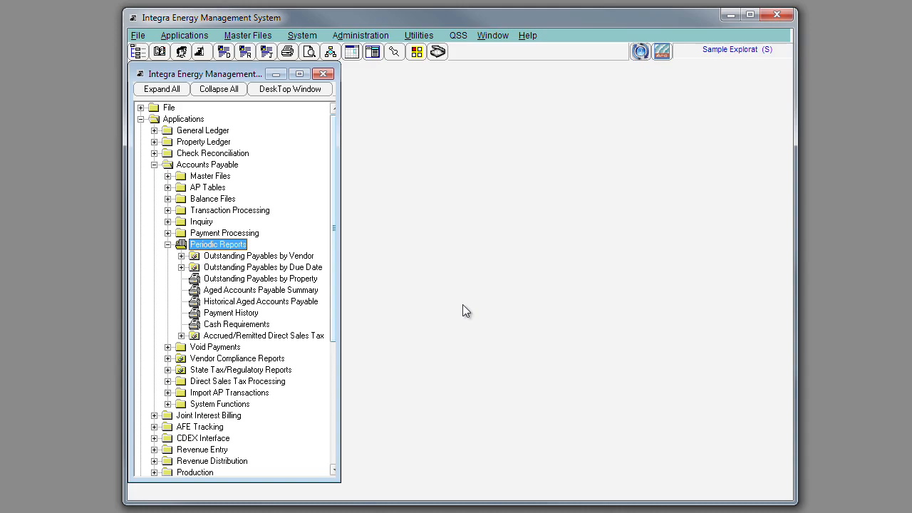
pyautogui.moveTo(421, 338)
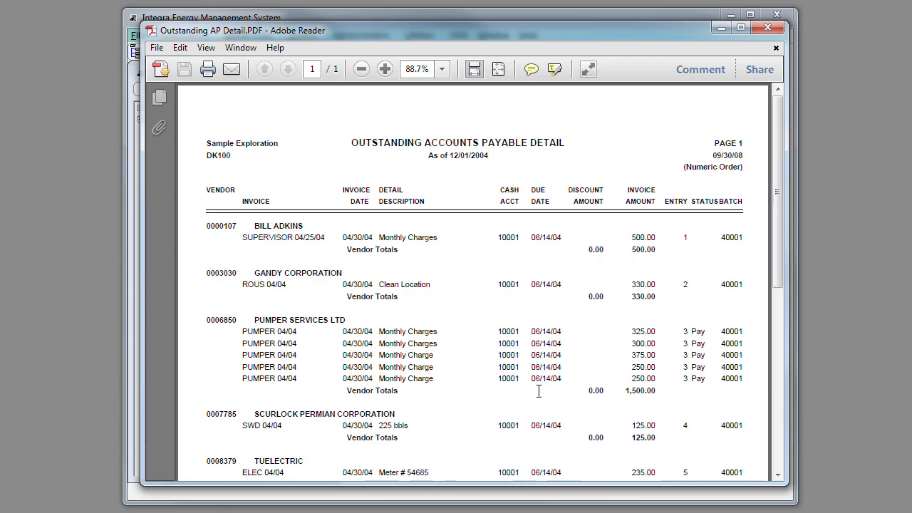
pyautogui.moveTo(662, 392)
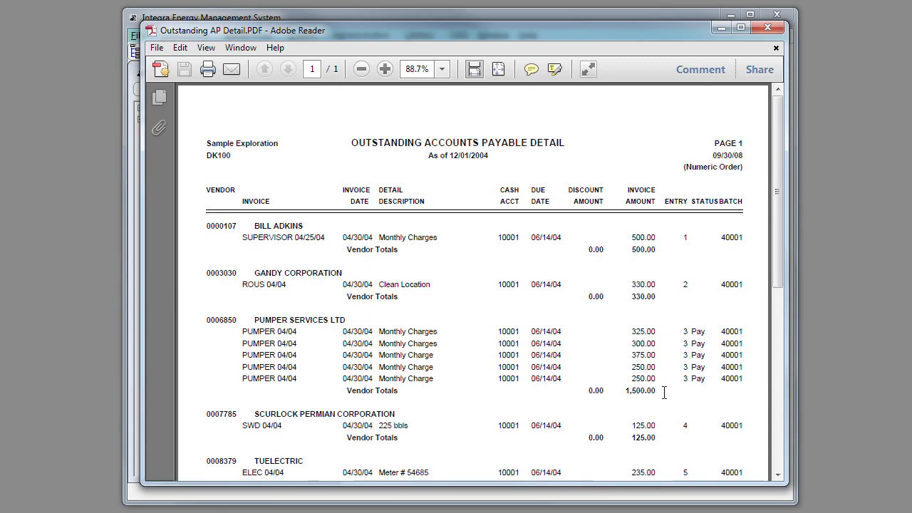
pyautogui.moveTo(695, 396)
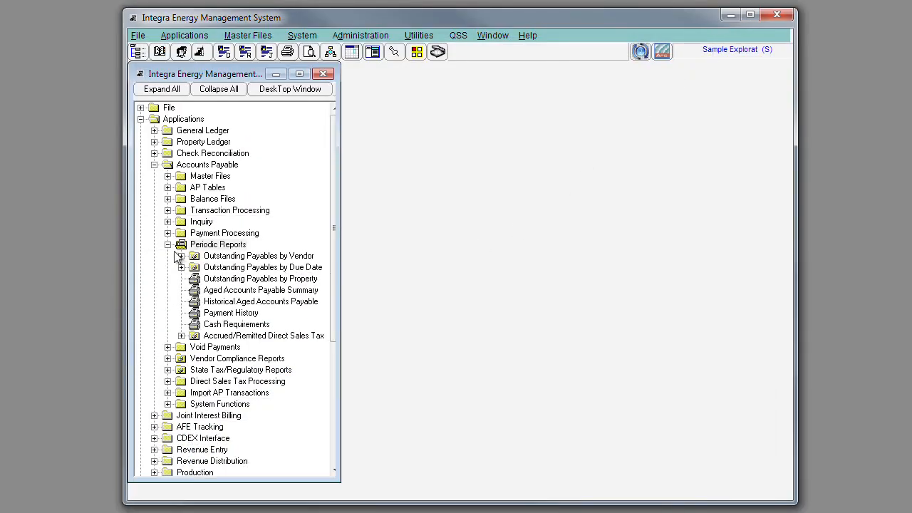
# - Collapse Periodic Reports, expand Void Payments to review its three options, then collapse it
pyautogui.click(167, 243)
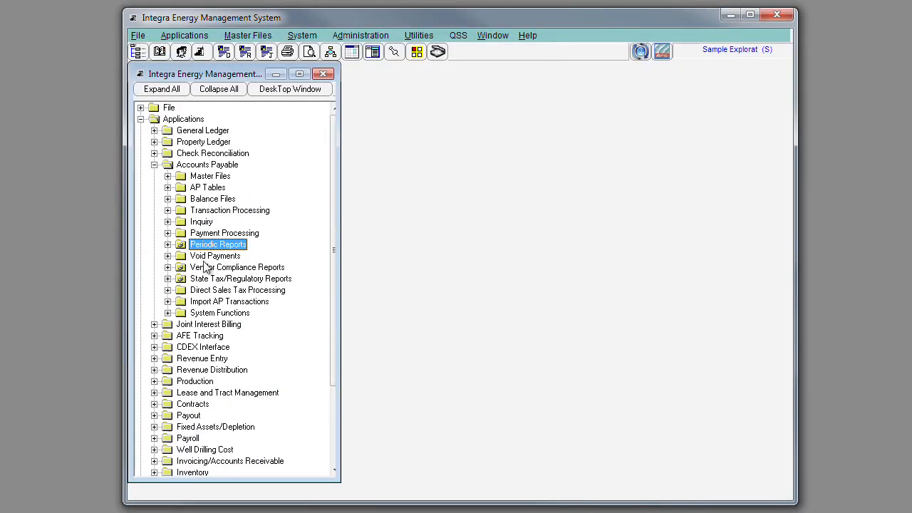
pyautogui.click(214, 255)
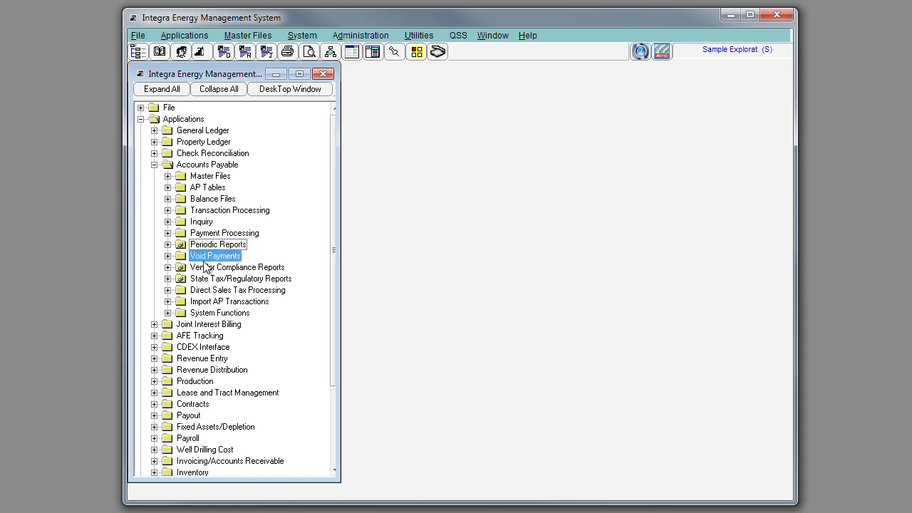
pyautogui.click(167, 255)
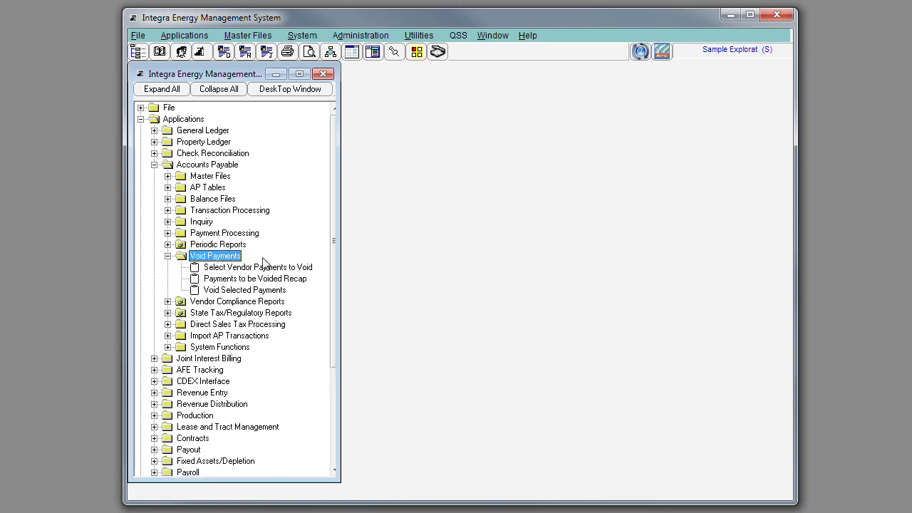
pyautogui.moveTo(287, 273)
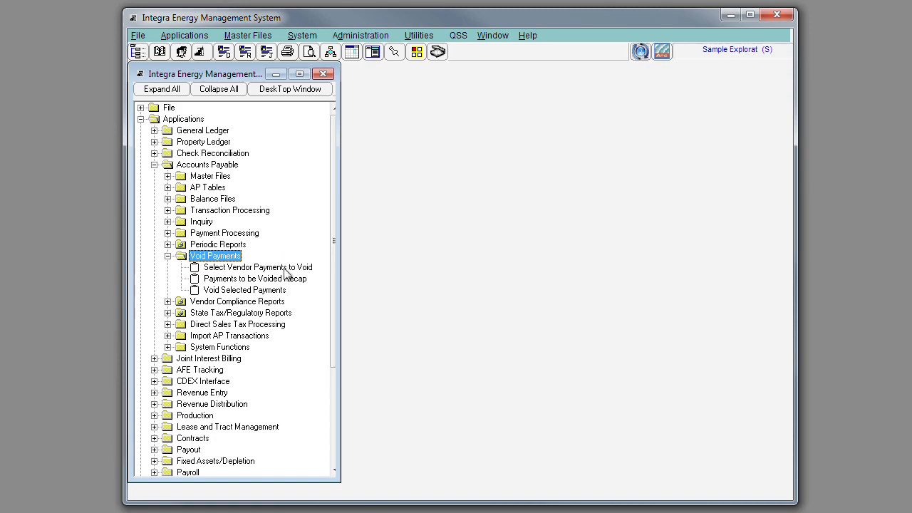
pyautogui.moveTo(289, 285)
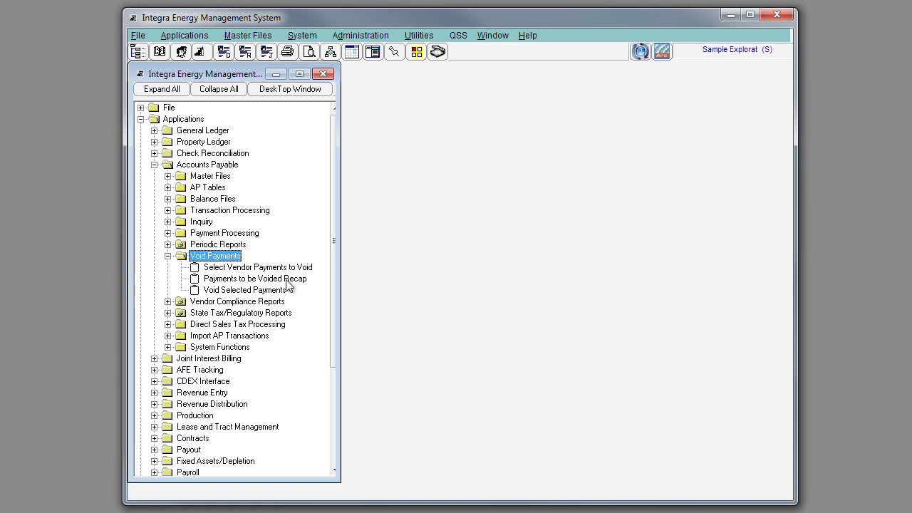
pyautogui.moveTo(278, 297)
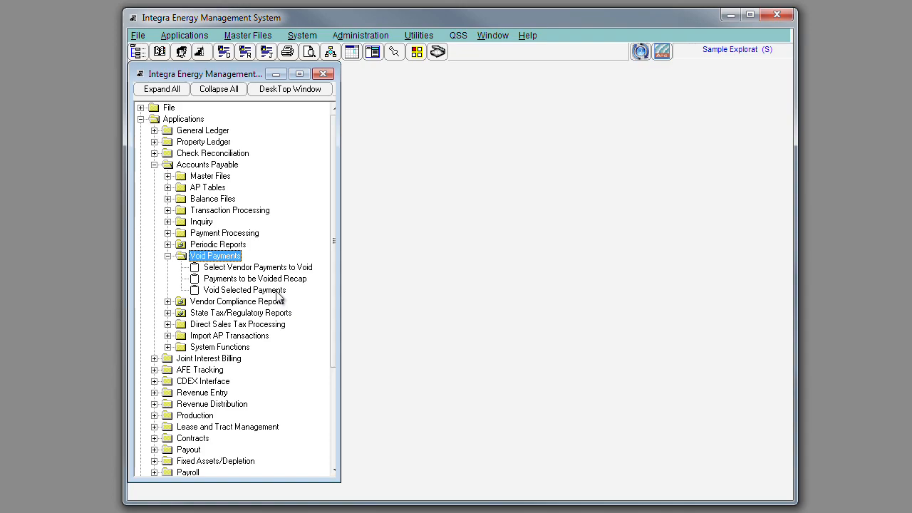
pyautogui.moveTo(193, 272)
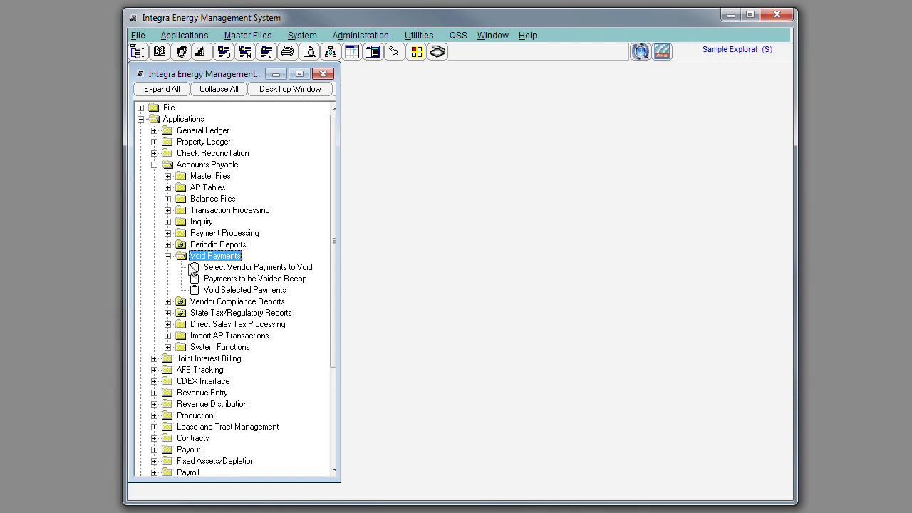
pyautogui.click(167, 255)
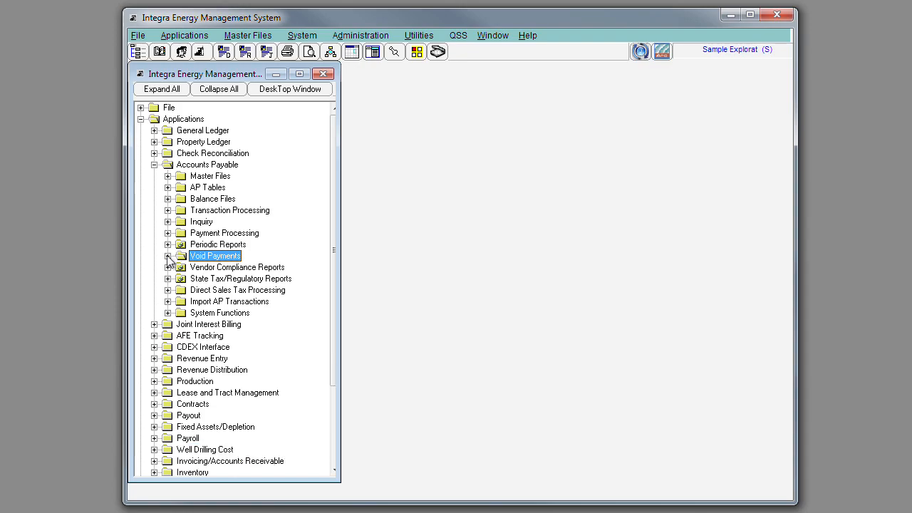
# - Expand Vendor Compliance Reports to list insurance, compliance and expiration letter reports
pyautogui.click(237, 267)
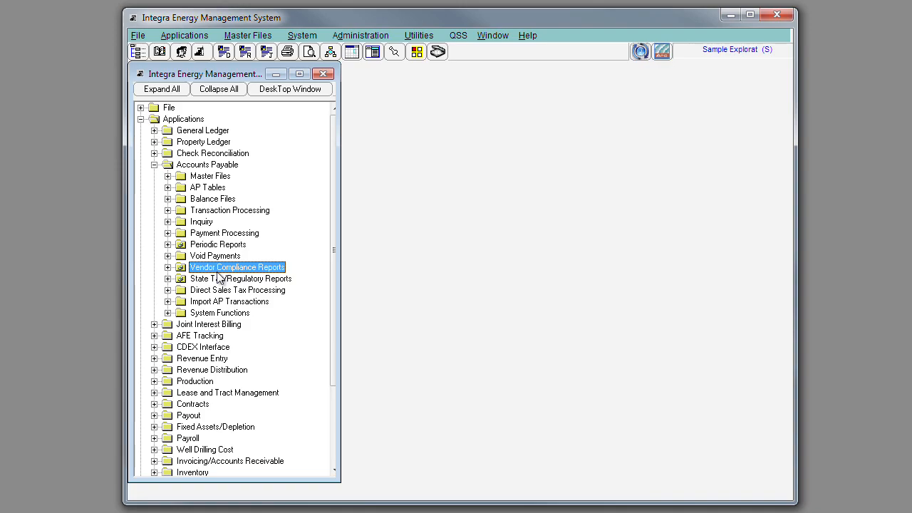
pyautogui.click(168, 267)
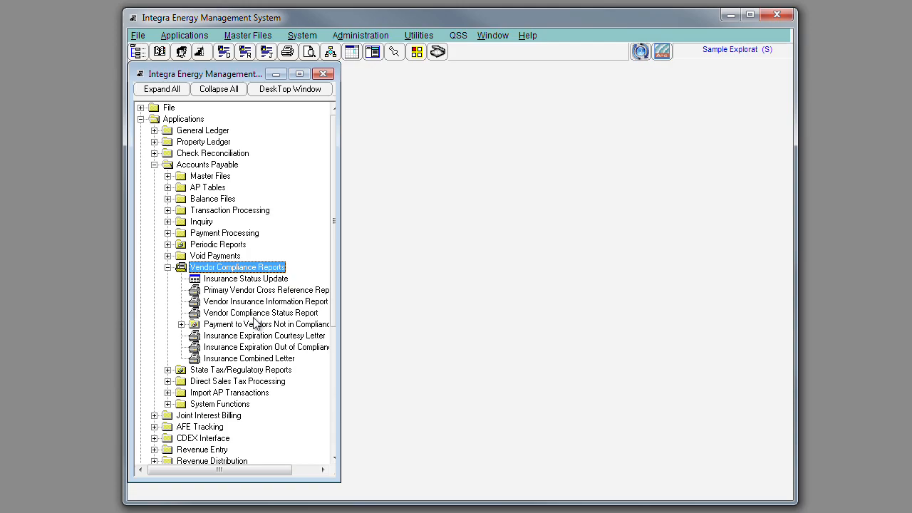
pyautogui.moveTo(257, 324)
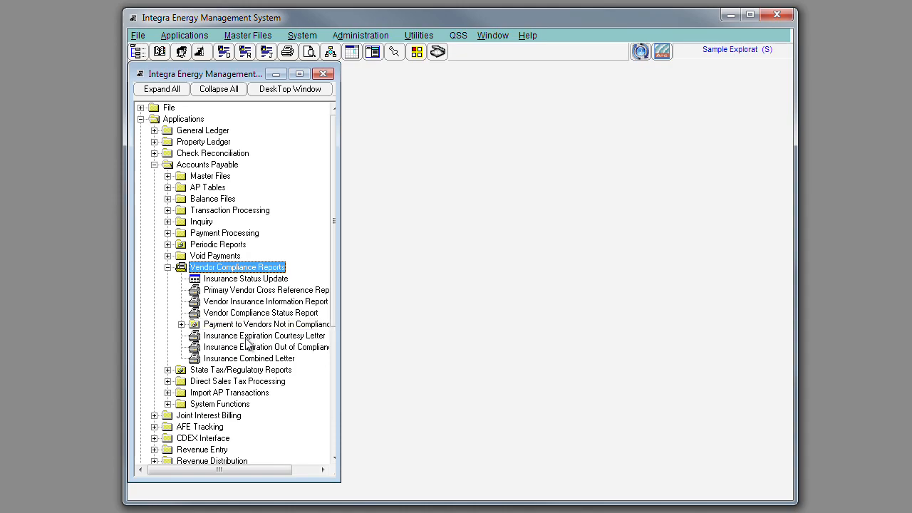
pyautogui.moveTo(267, 347)
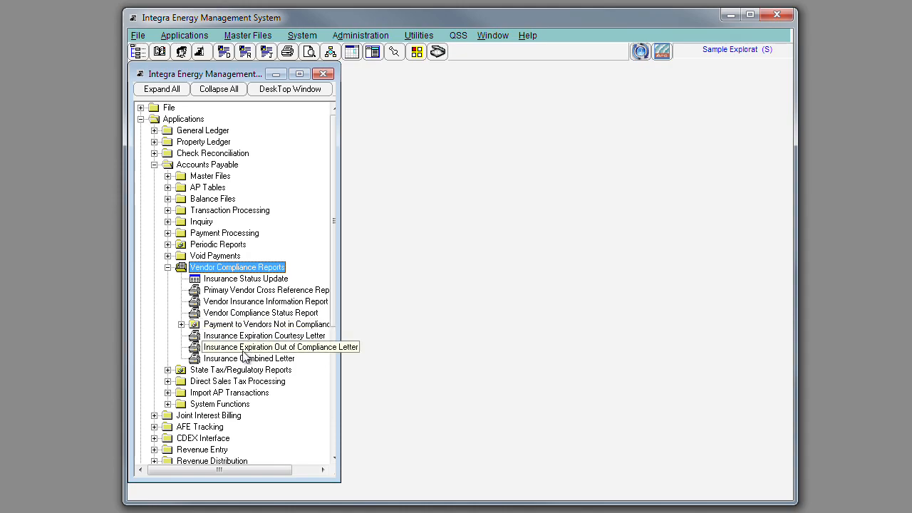